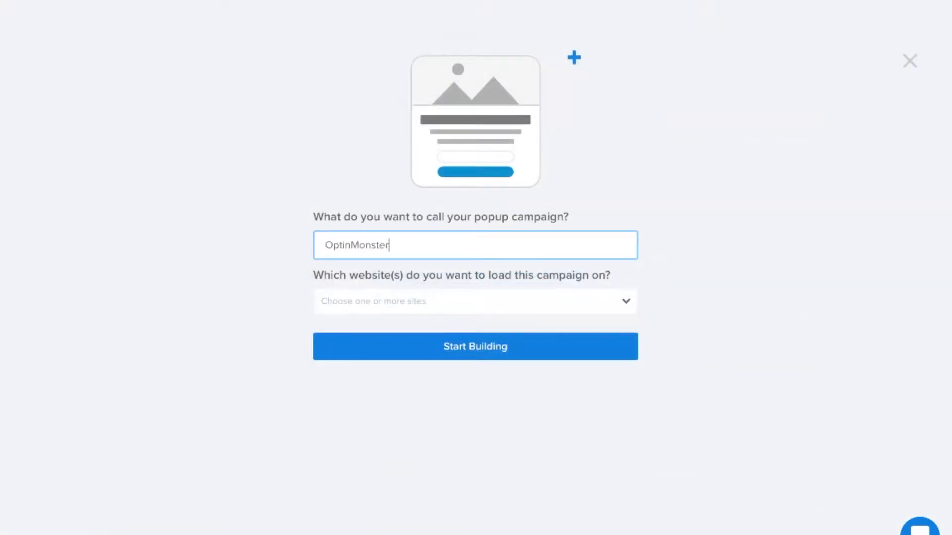
- Build the 'OptinMonster Conversion Analytics' popup, connect Google Analytics, and view its dashboard
{"action": "type", "text": "Conversion Analytics"}
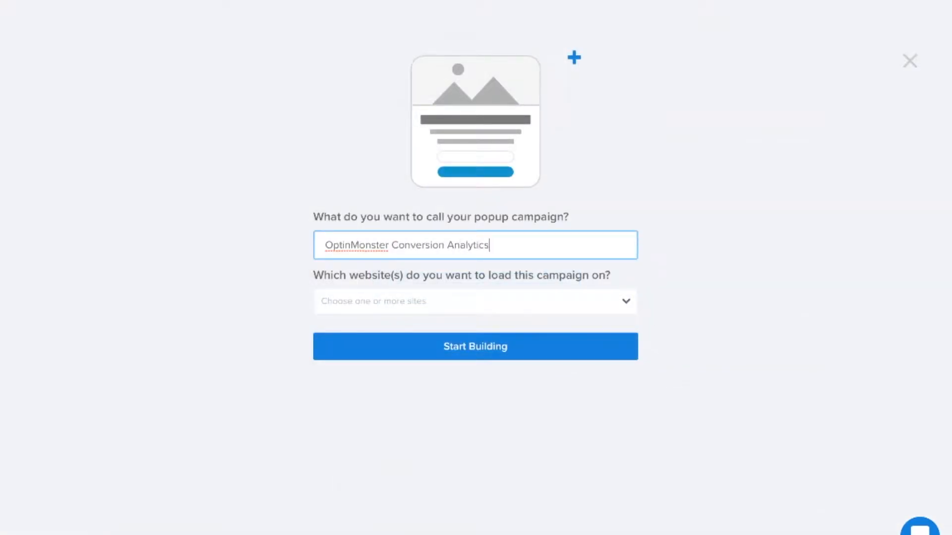
{"action": "left_click", "coordinate": [475, 346]}
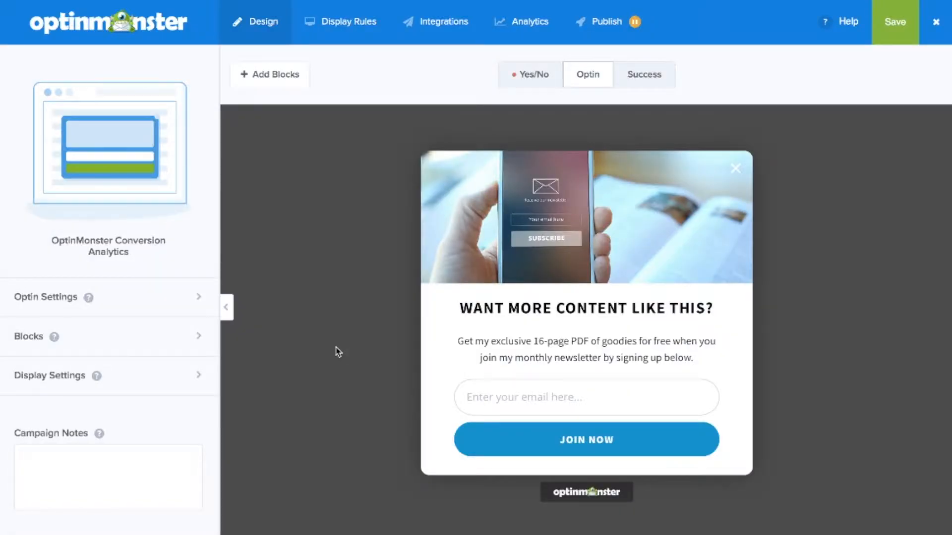
{"action": "left_click", "coordinate": [530, 21]}
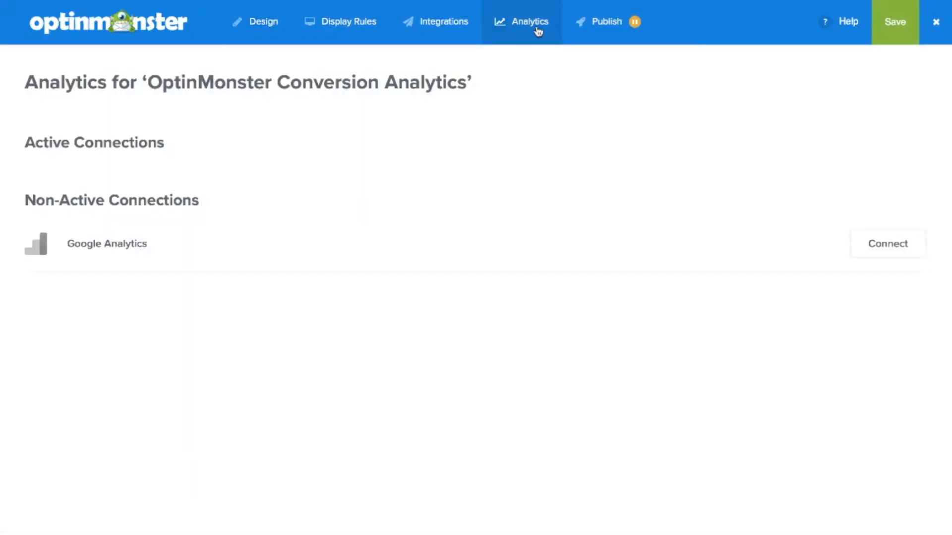
{"action": "left_click", "coordinate": [887, 244]}
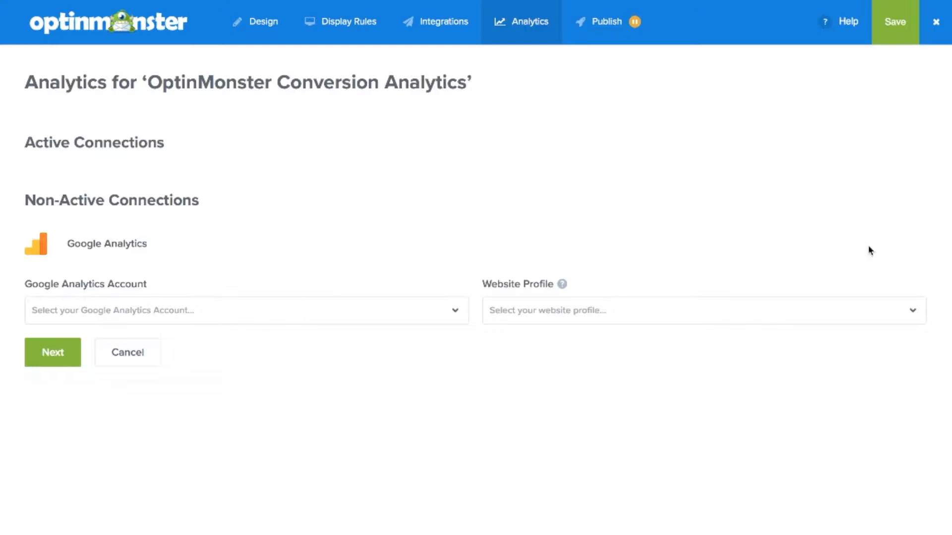
{"action": "left_click", "coordinate": [52, 352]}
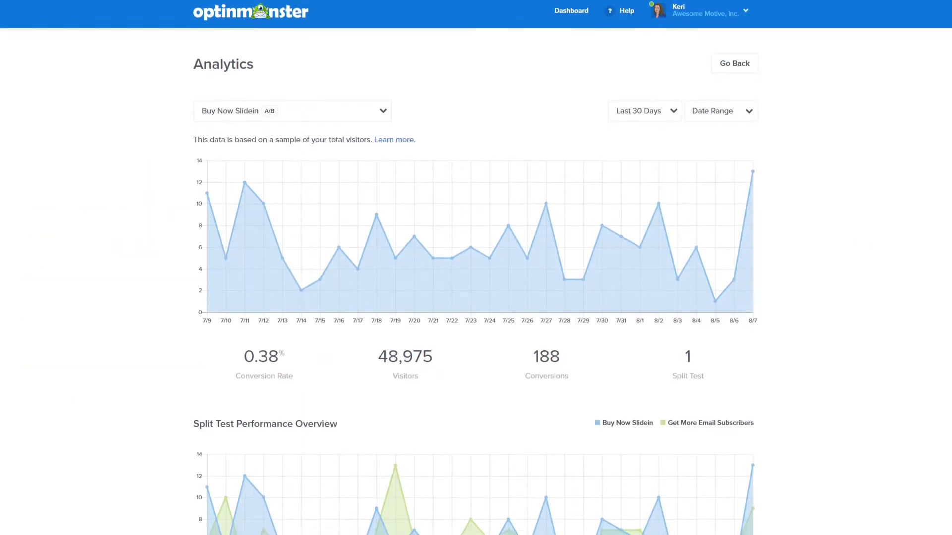
- Scroll past the split test results to the Highest Converting Pages table
{"action": "scroll", "scroll_direction": "down", "scroll_amount": 3}
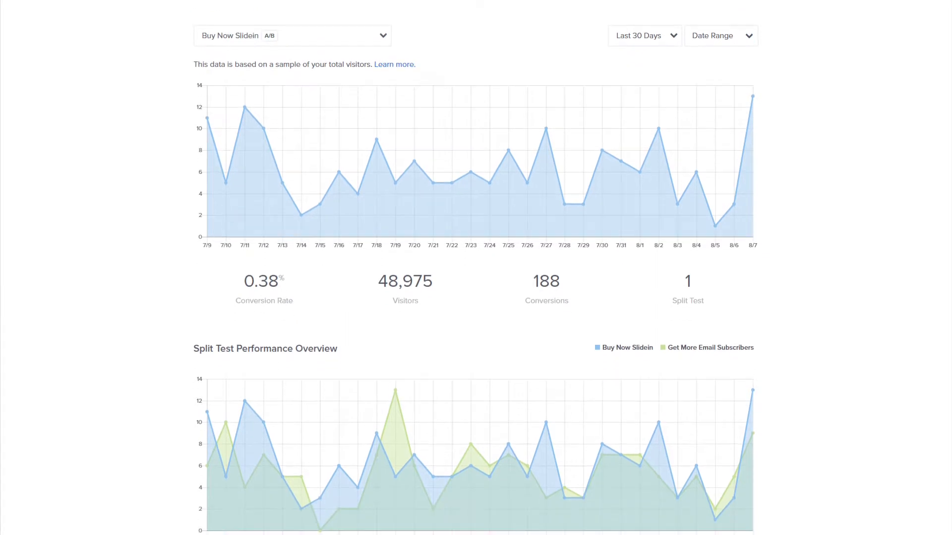
{"action": "scroll", "scroll_direction": "down", "scroll_amount": 3}
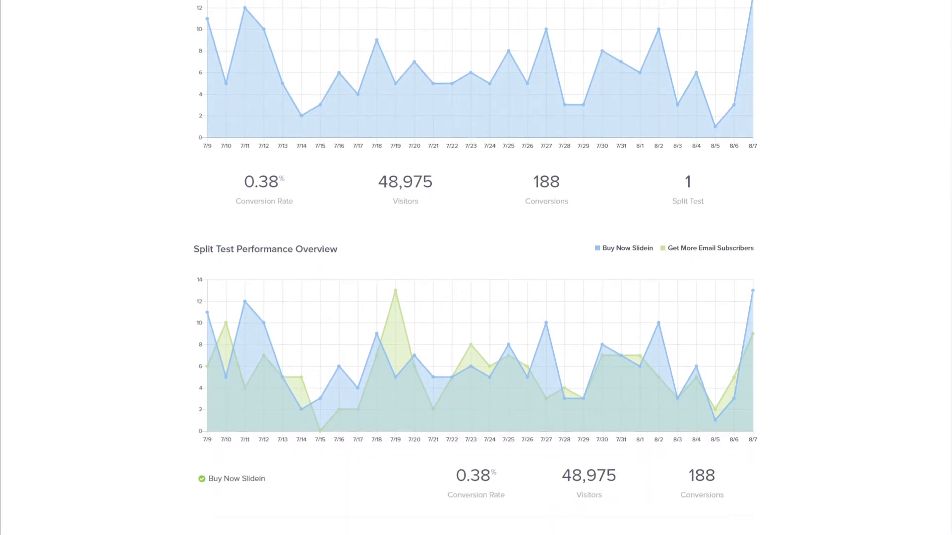
{"action": "scroll", "scroll_direction": "down", "scroll_amount": 3}
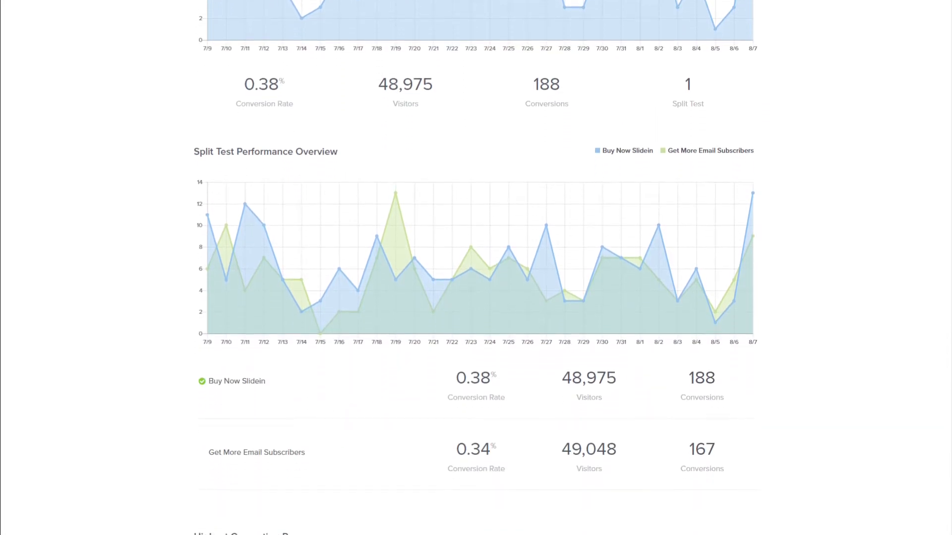
{"action": "scroll", "scroll_direction": "down", "scroll_amount": 3}
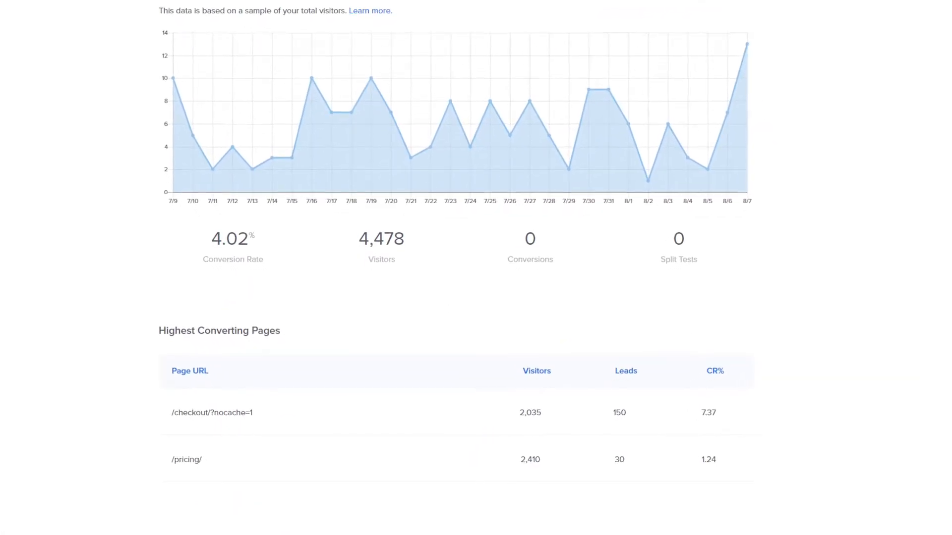
- Scroll to the PowerWords Cheatsheet [Exit Intent] analytics showing 3.24% conversion and 895 visitors
{"action": "scroll", "scroll_direction": "down", "scroll_amount": 3}
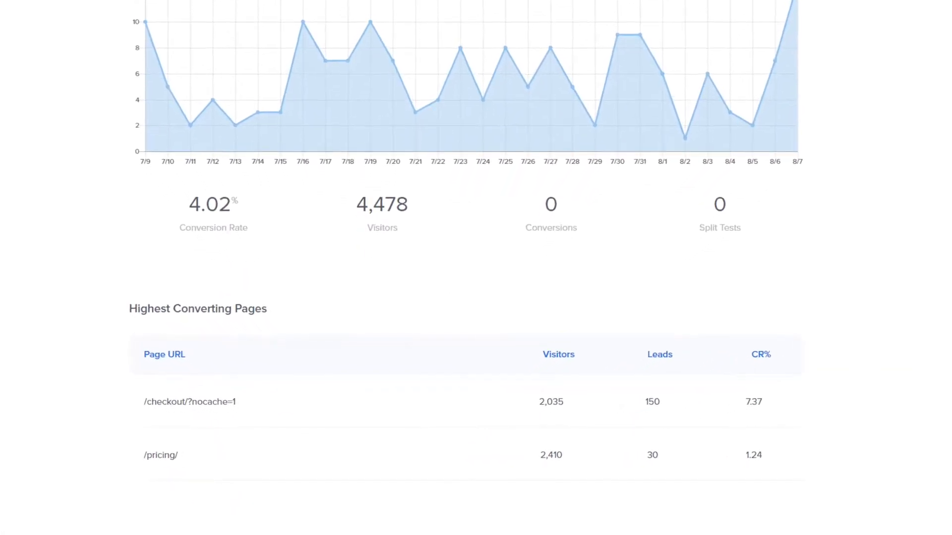
{"action": "scroll", "scroll_direction": "down", "scroll_amount": 3}
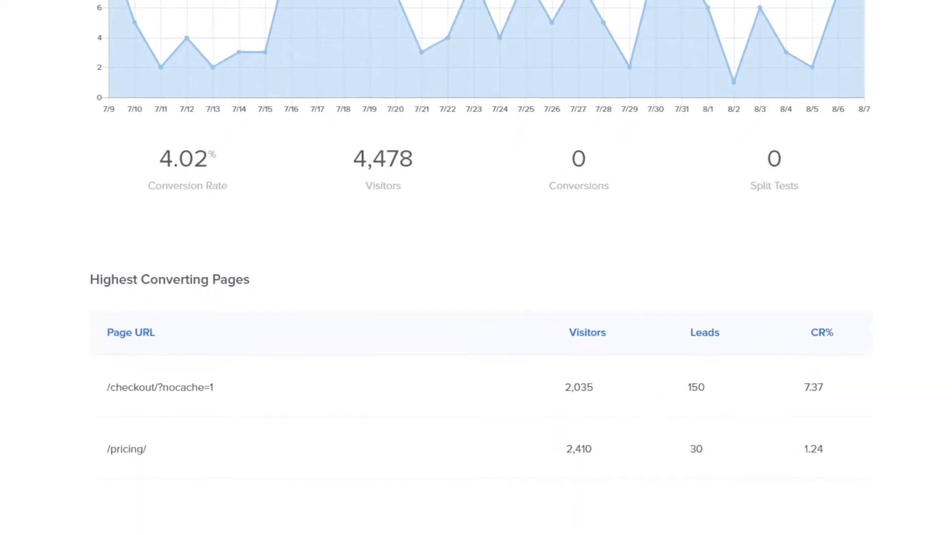
{"action": "scroll", "scroll_direction": "down", "scroll_amount": 3}
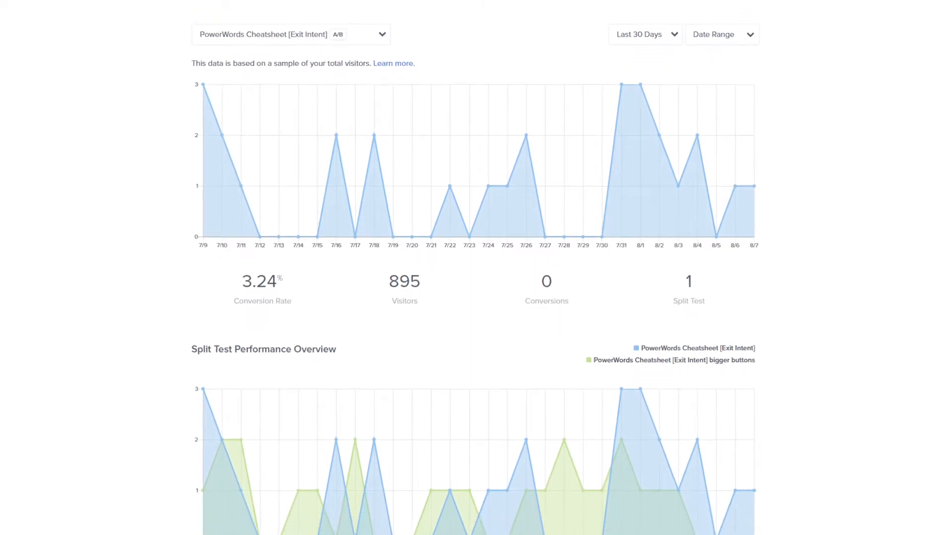
{"action": "scroll", "scroll_direction": "down", "scroll_amount": 3}
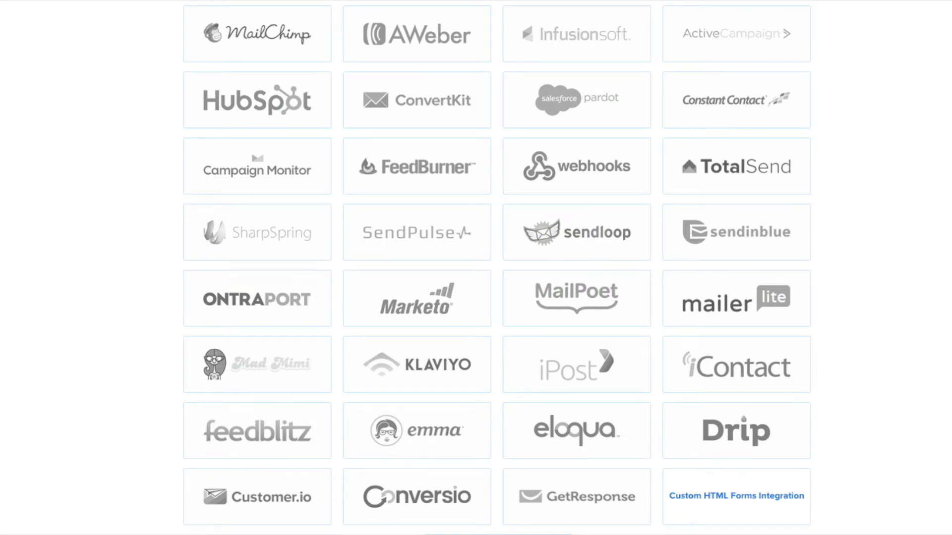
- Scroll the integrations page past the email marketing logos to Website & eCommerce Platforms
{"action": "scroll", "scroll_direction": "down", "scroll_amount": 3}
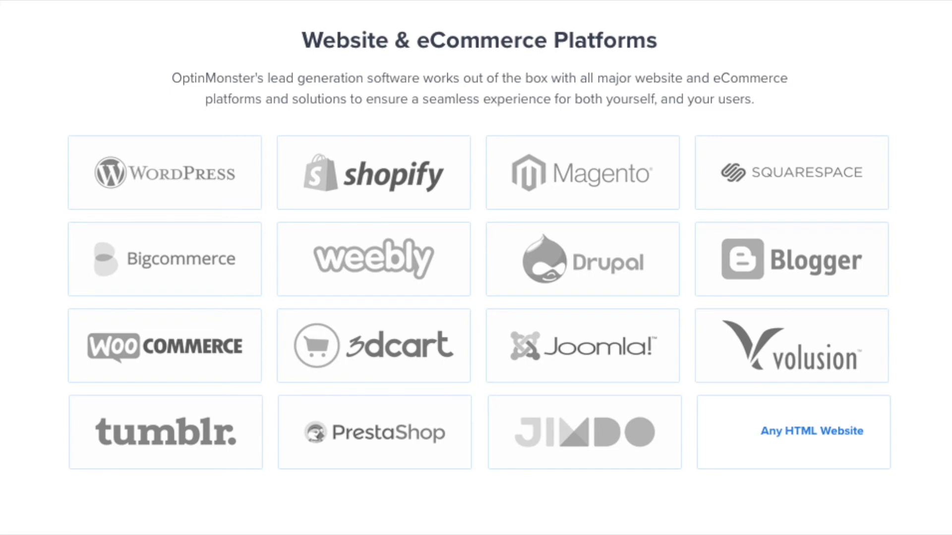
- Scroll up to the homepage headed 'Convert Loyal Visitors into Subscribers'
{"action": "scroll", "scroll_direction": "up", "scroll_amount": 3}
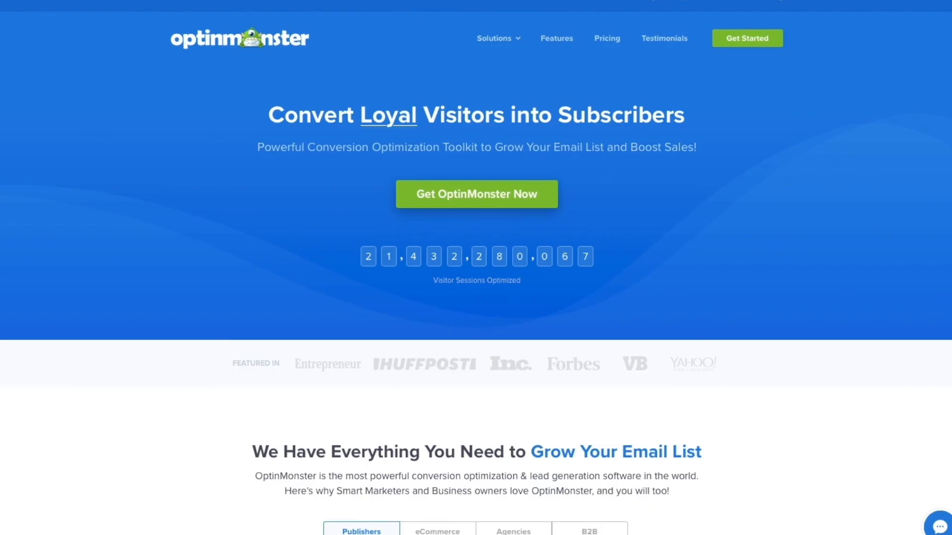